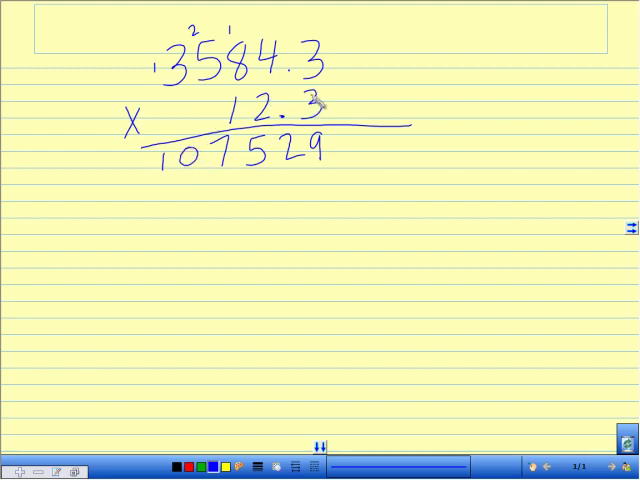
Step: Handwrite the partial product 716860 in blue pen beneath 107529
click(312, 105)
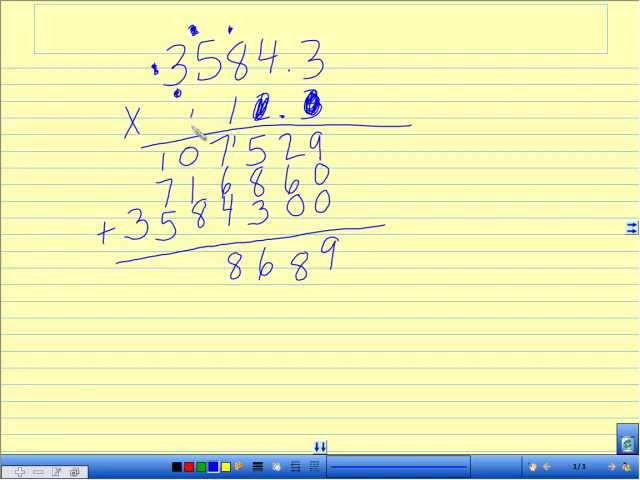
Step: Finish writing the sum 4408689 and circle the decimal digit 3 in 3584.3
text(0)
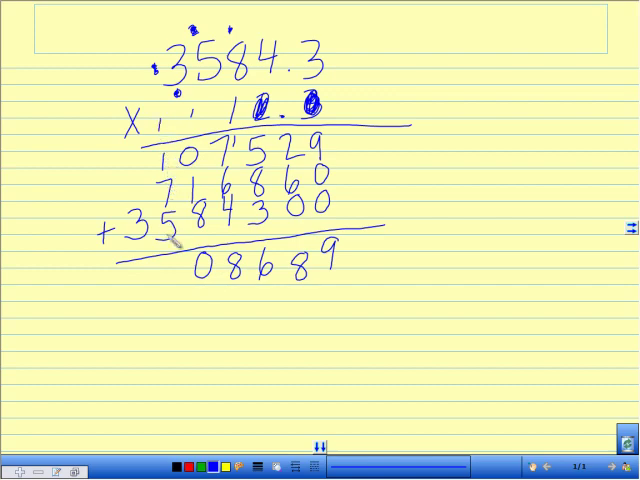
text(44)
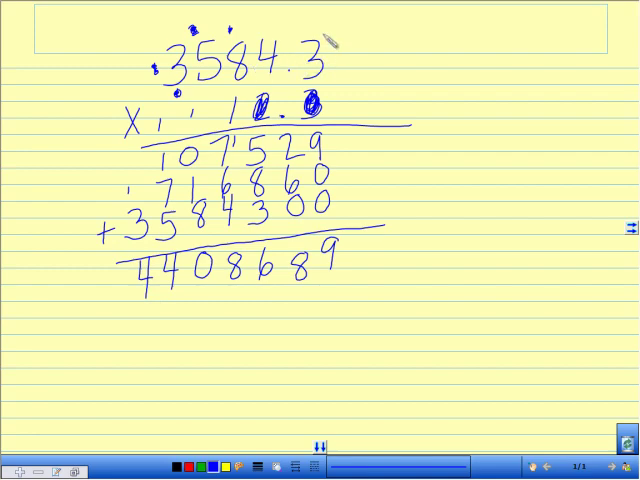
drag(300, 40, 310, 70)
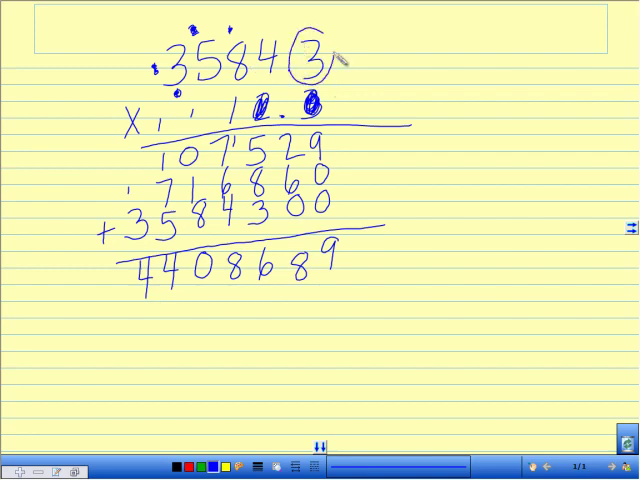